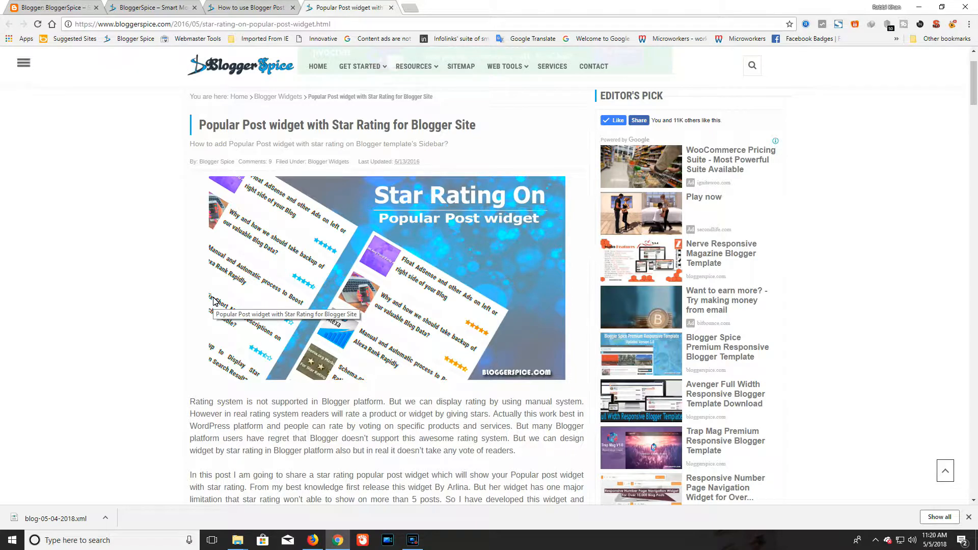
mouse_move(161, 323)
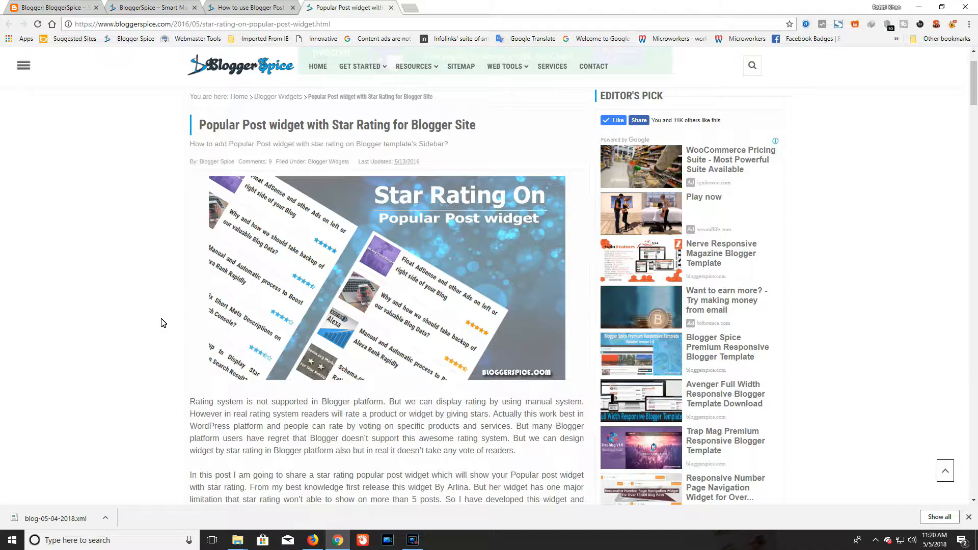
- Scroll the BloggerSpice article down to 'How to Add Blogger Default Popular Post Widget?'
scroll(down, 3)
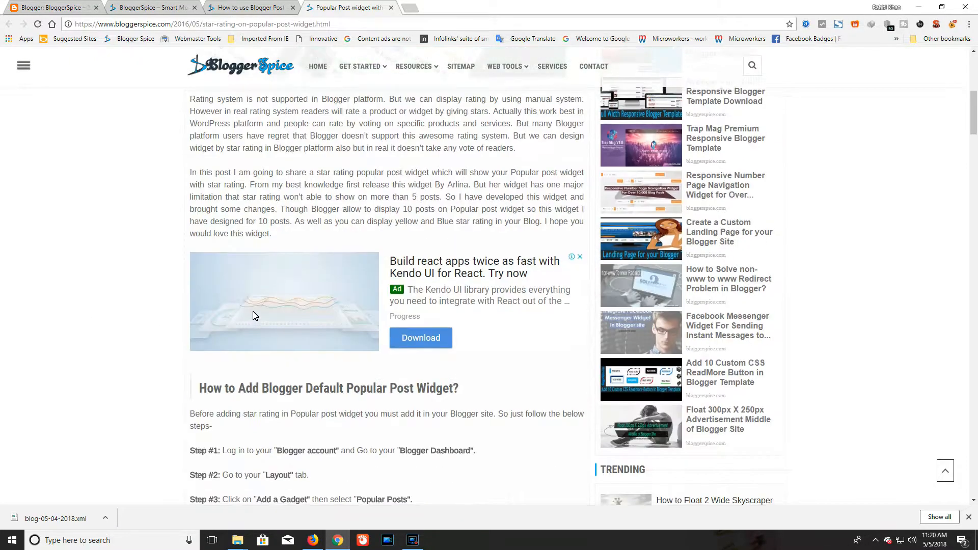
scroll(down, 3)
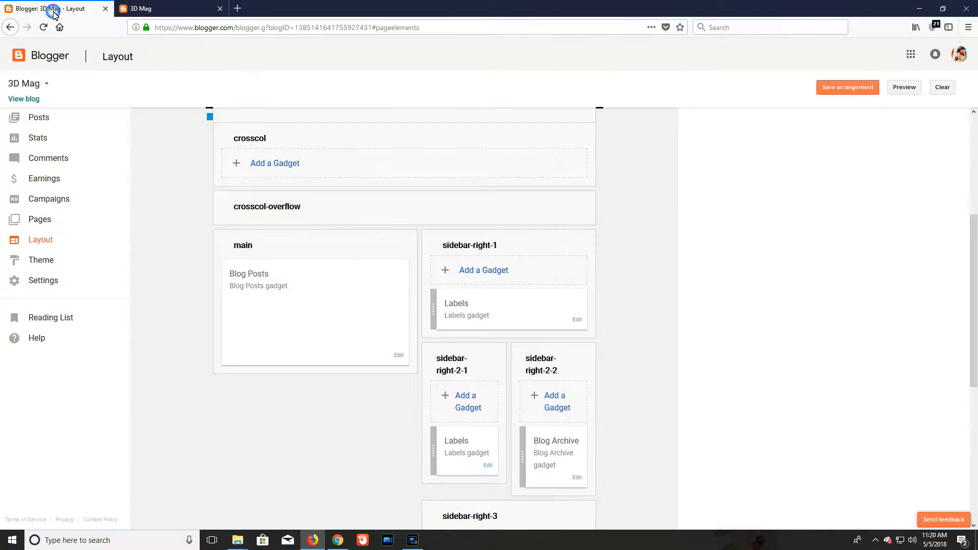
- On the Blogger Layout page, add the Popular Posts gadget to sidebar-right-1
click(168, 8)
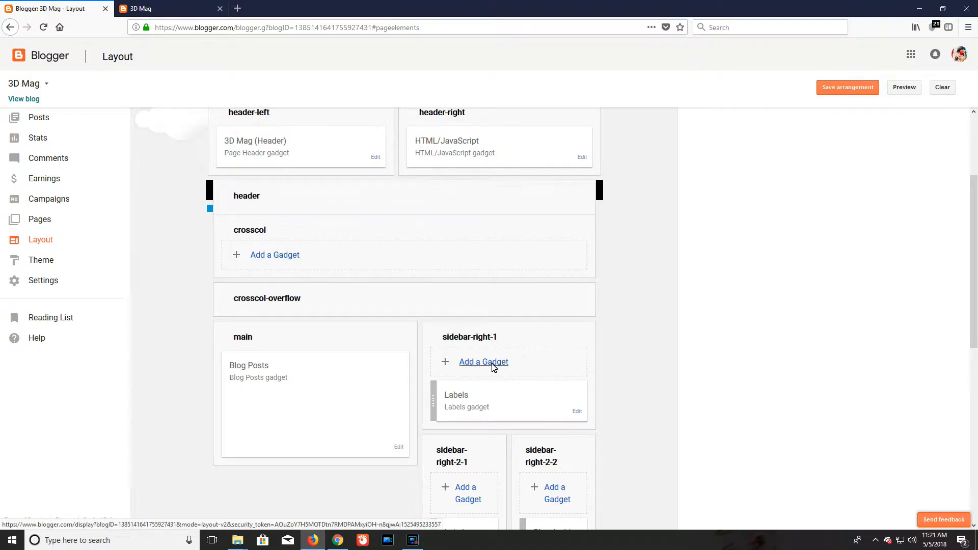
click(483, 362)
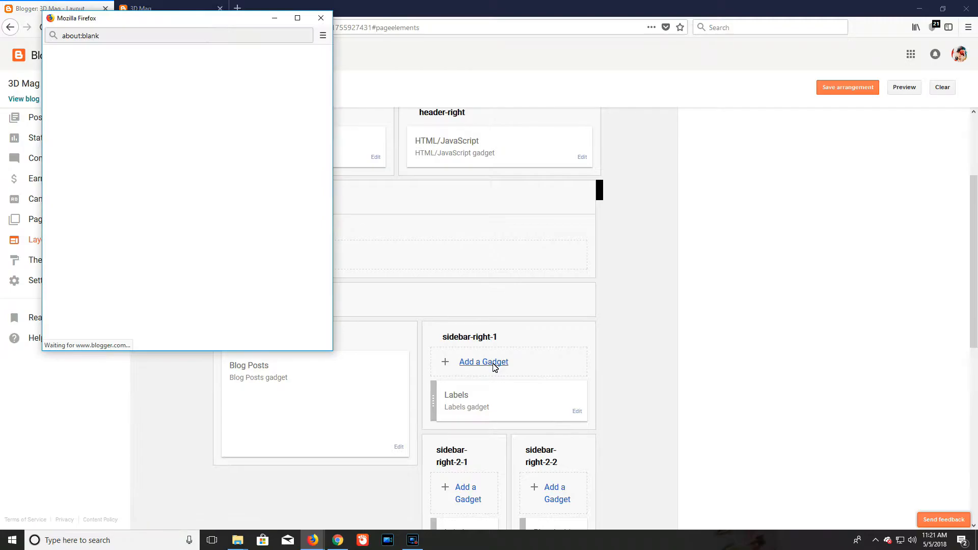
click(483, 362)
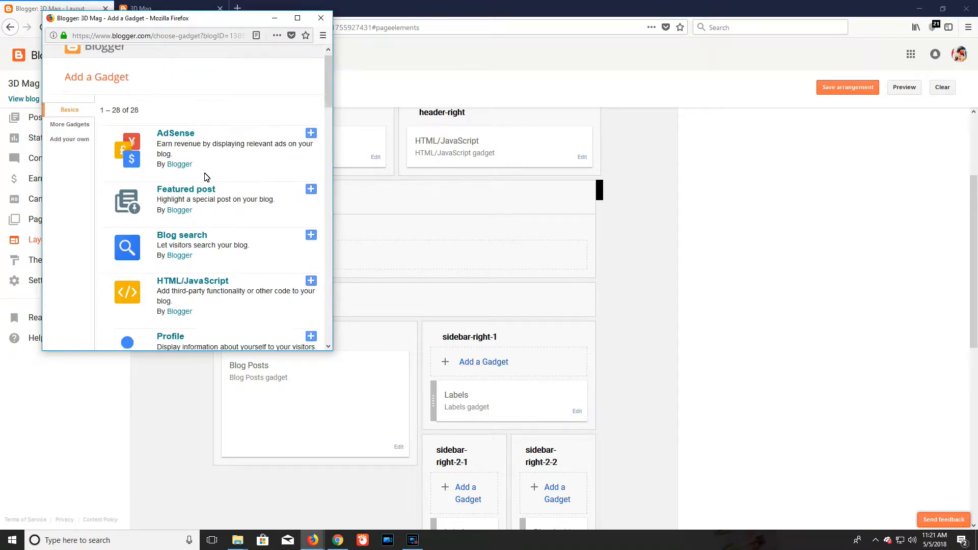
scroll(down, 3)
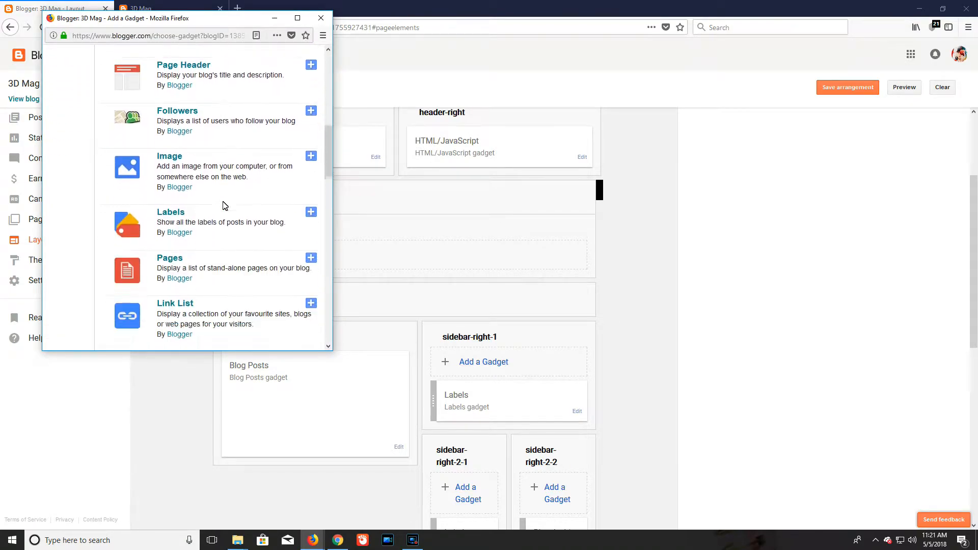
scroll(down, 3)
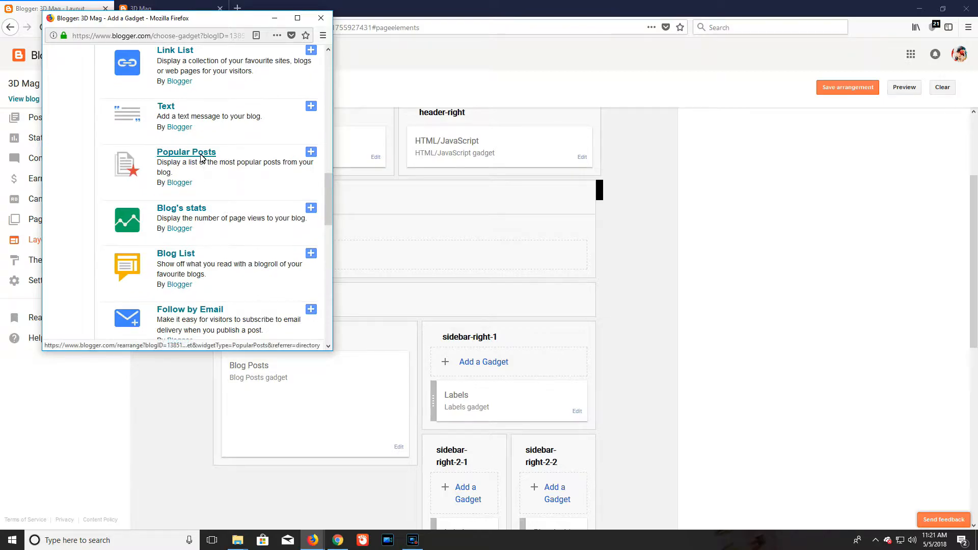
click(311, 152)
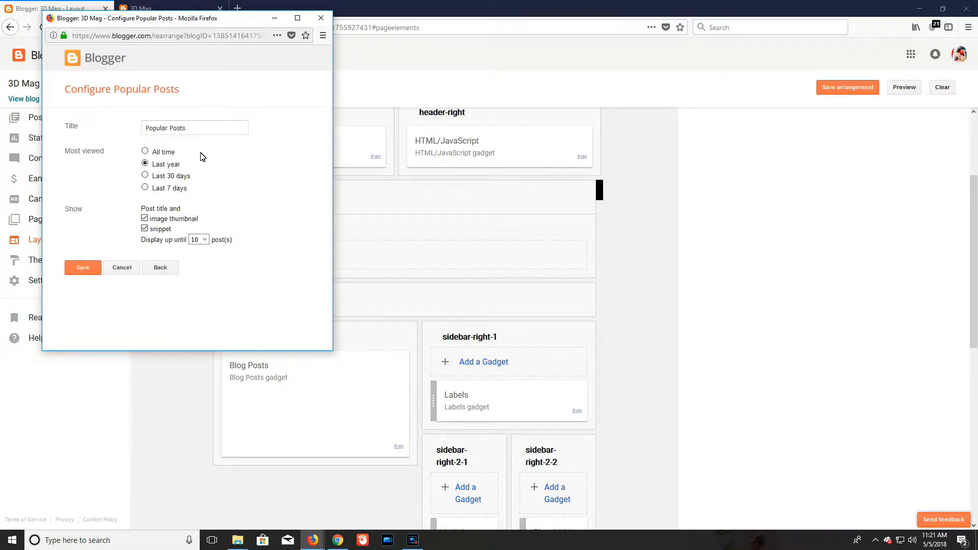
- Configure Popular Posts for Last year, no snippets, up to 7 posts, and save
click(144, 152)
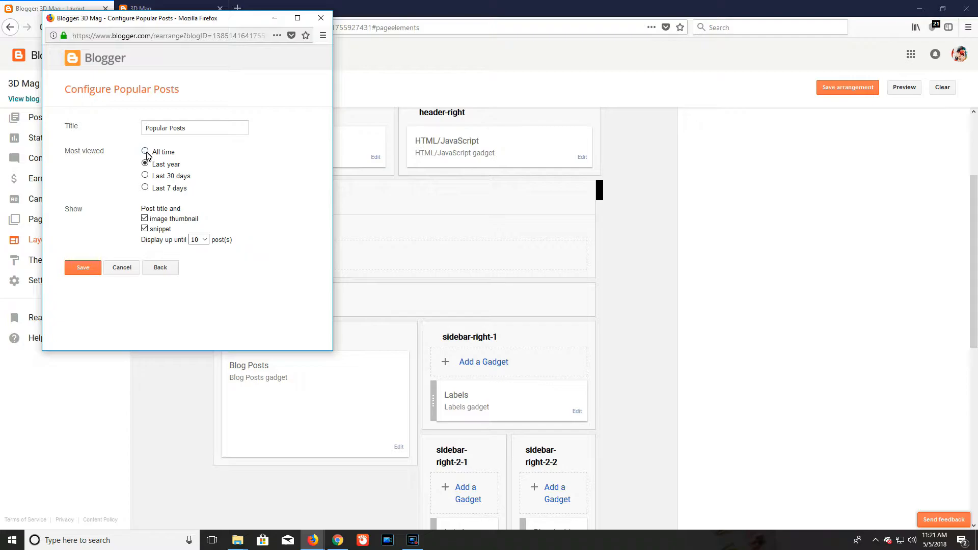
click(145, 164)
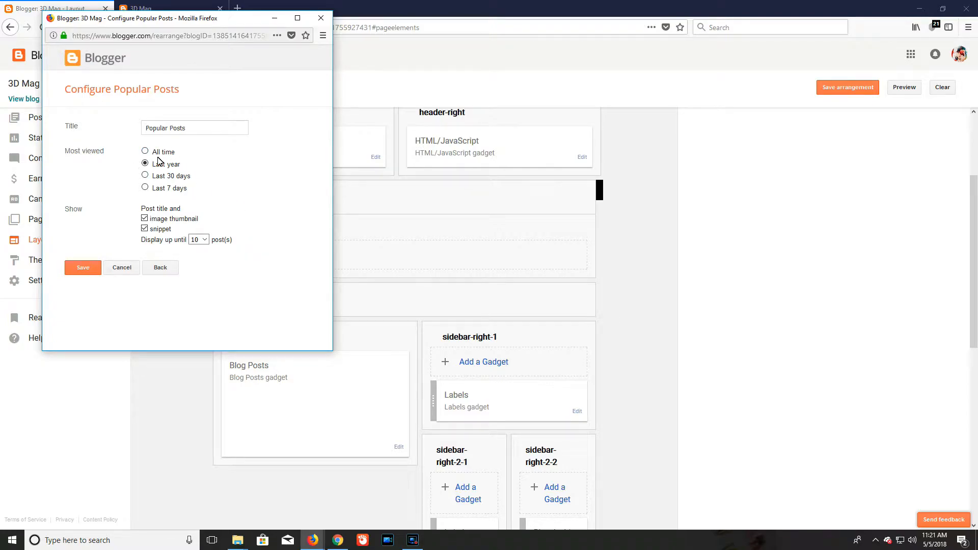
mouse_move(192, 180)
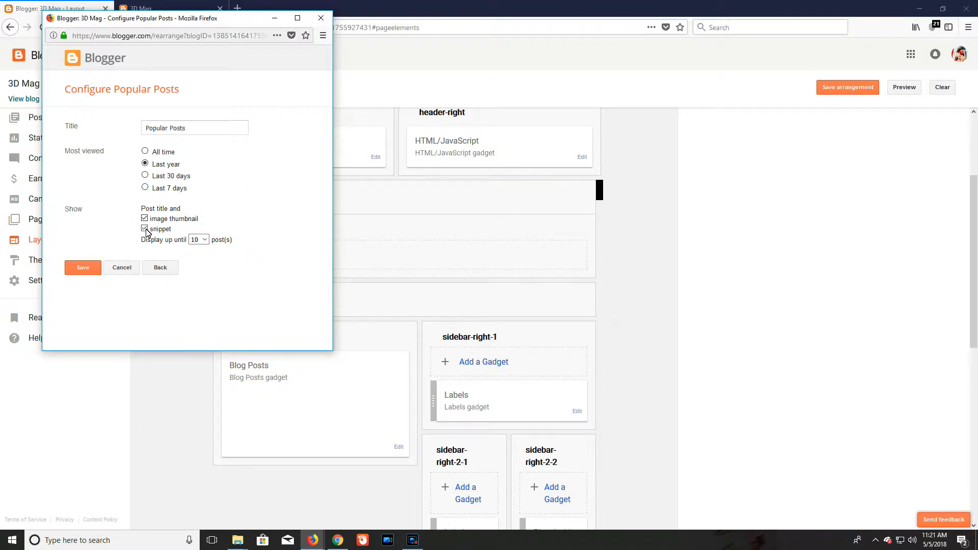
click(144, 229)
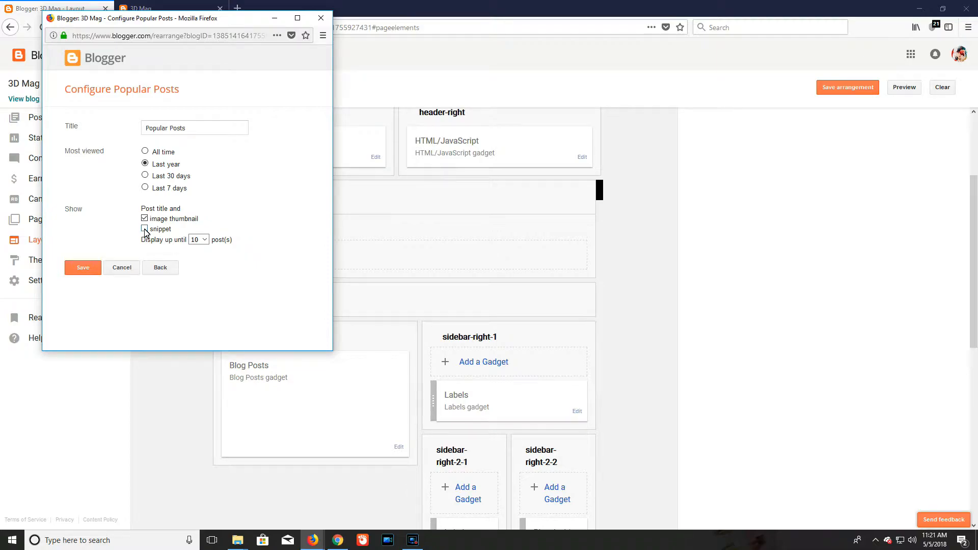
click(144, 228)
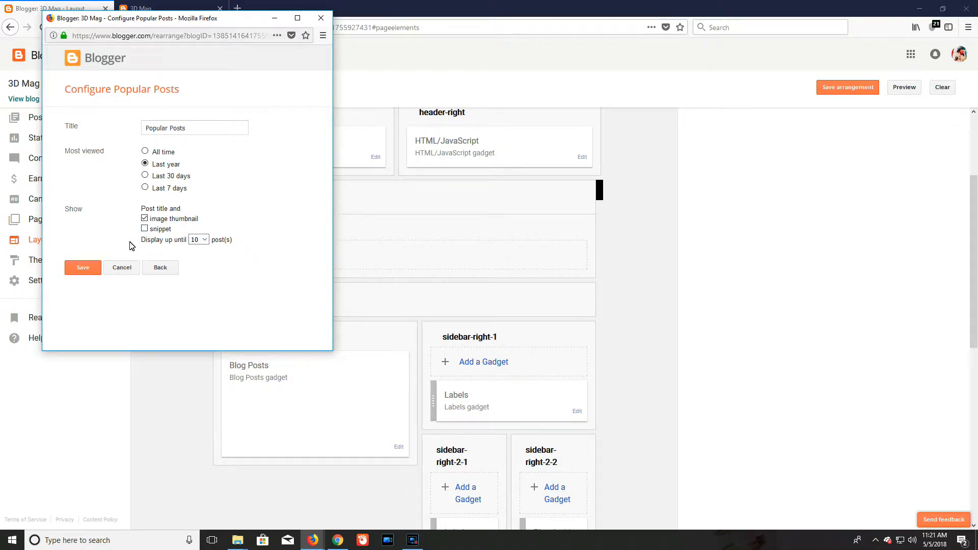
click(198, 239)
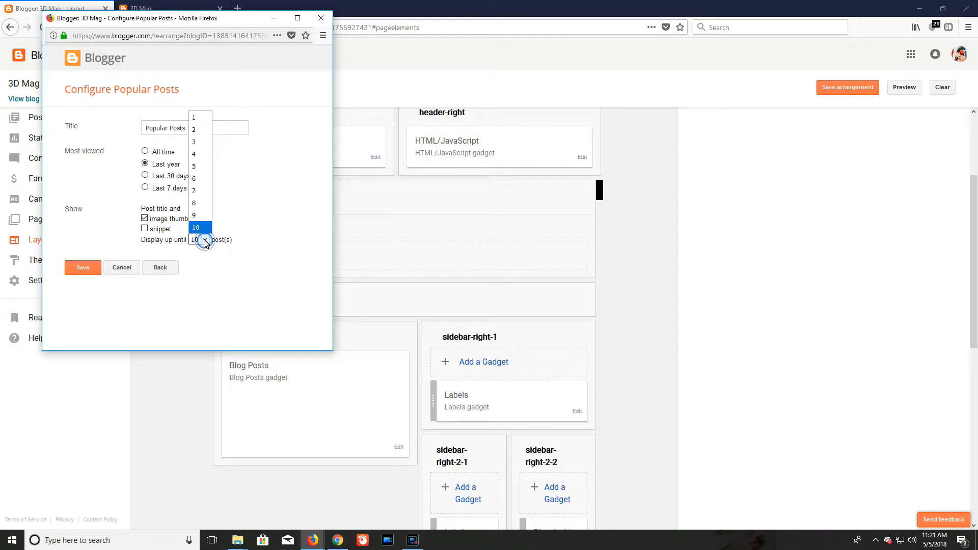
click(194, 203)
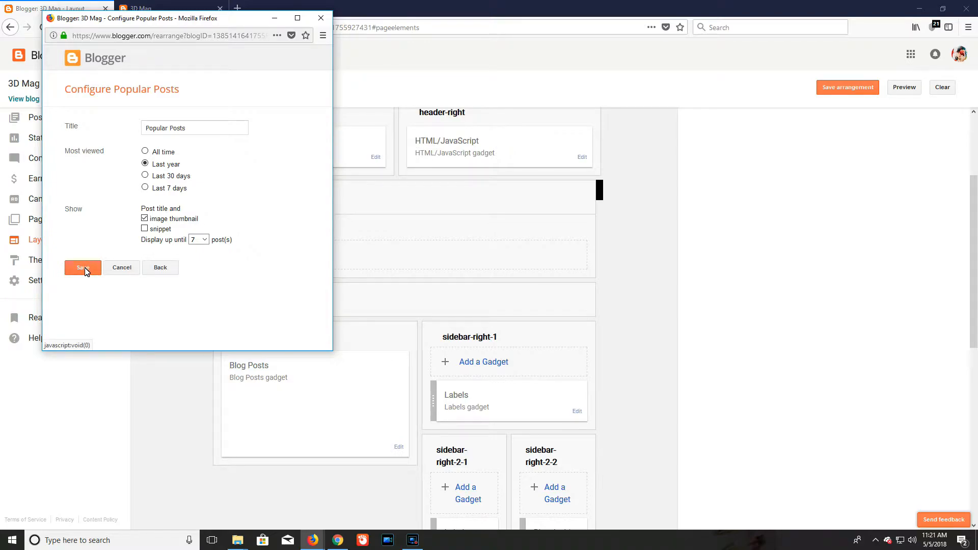
click(83, 267)
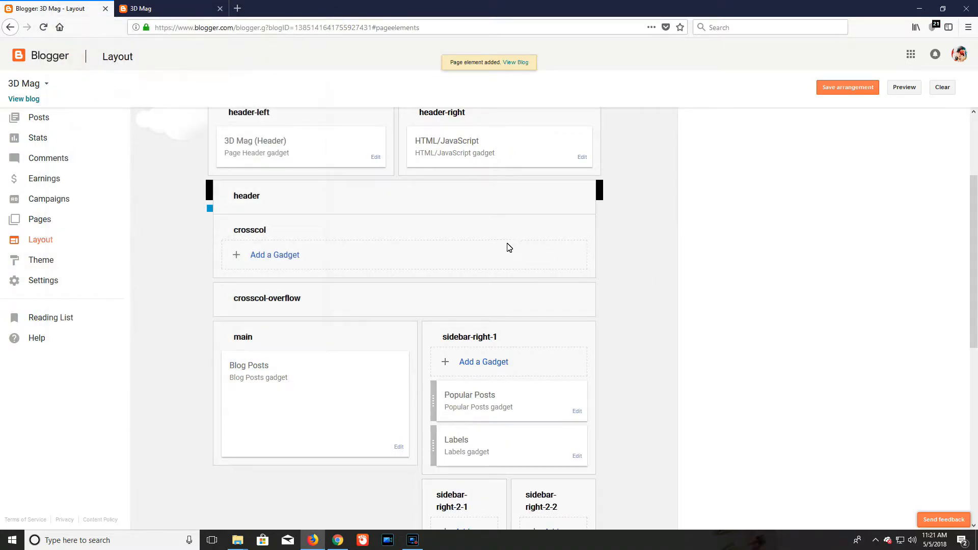
- View the live 3D Mag blog and scroll to the seven-post Popular Posts sidebar list
click(847, 87)
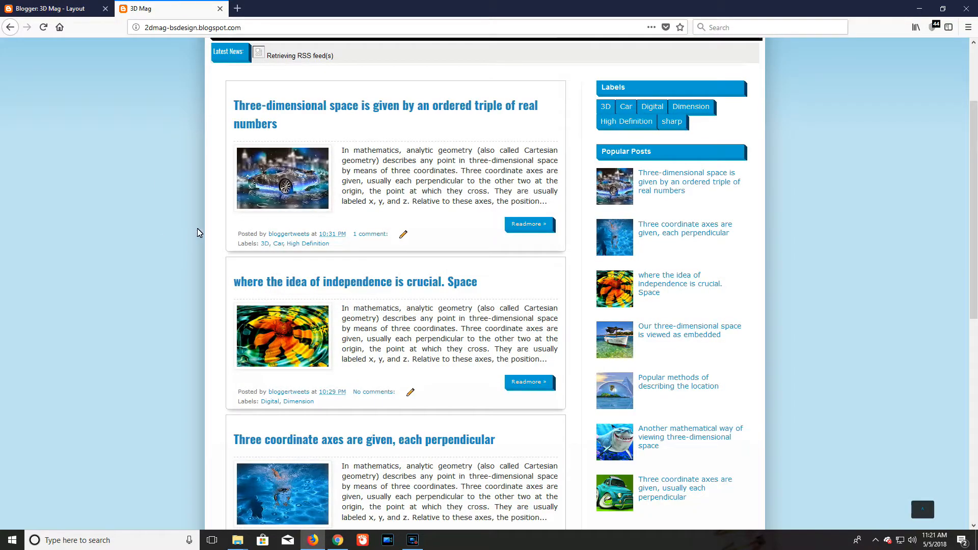
scroll(down, 3)
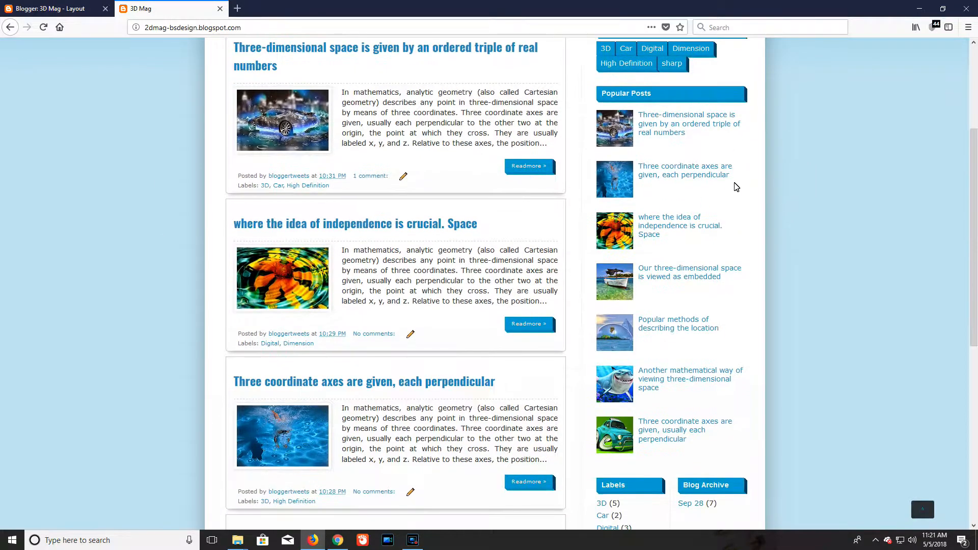
mouse_move(680, 225)
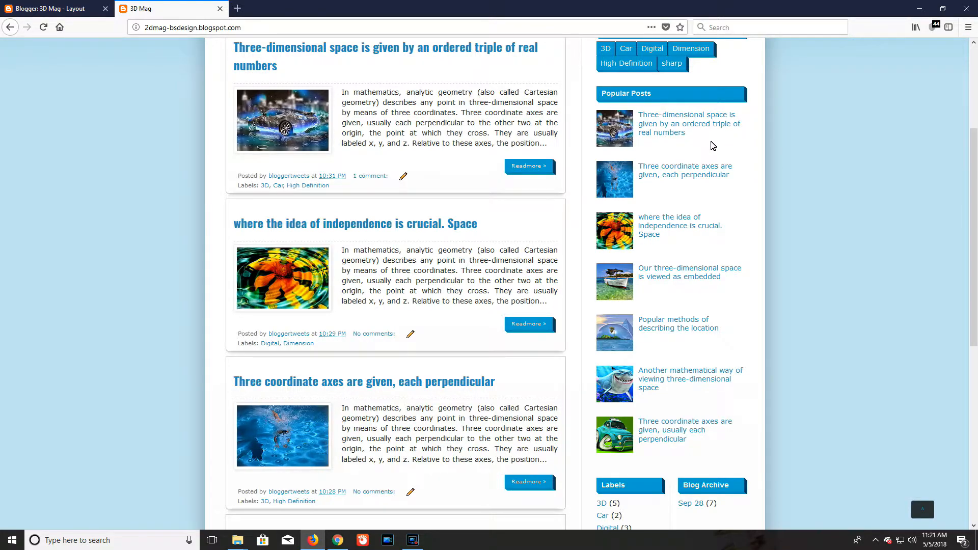
mouse_move(254, 156)
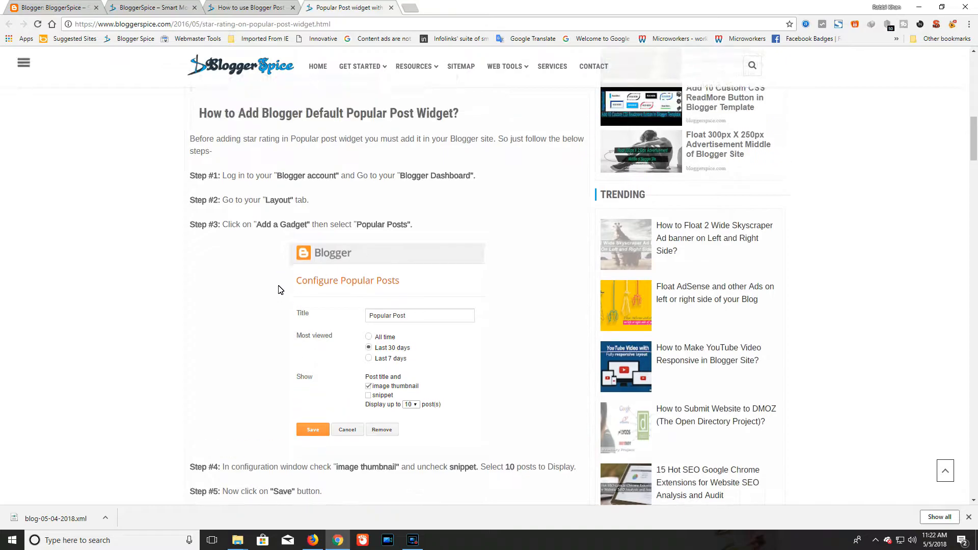
- Scroll the BloggerSpice tutorial down to the Font Awesome stylesheet link section
scroll(down, 3)
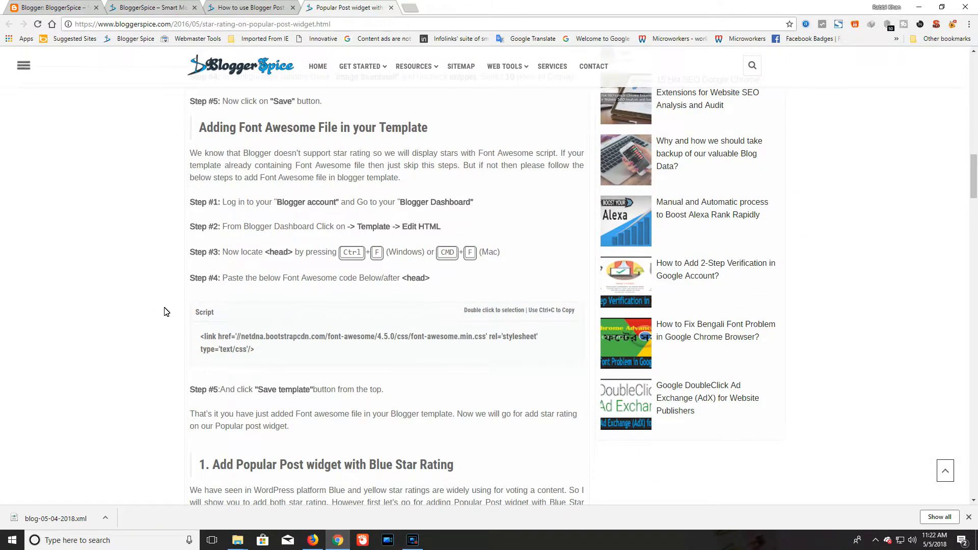
scroll(down, 3)
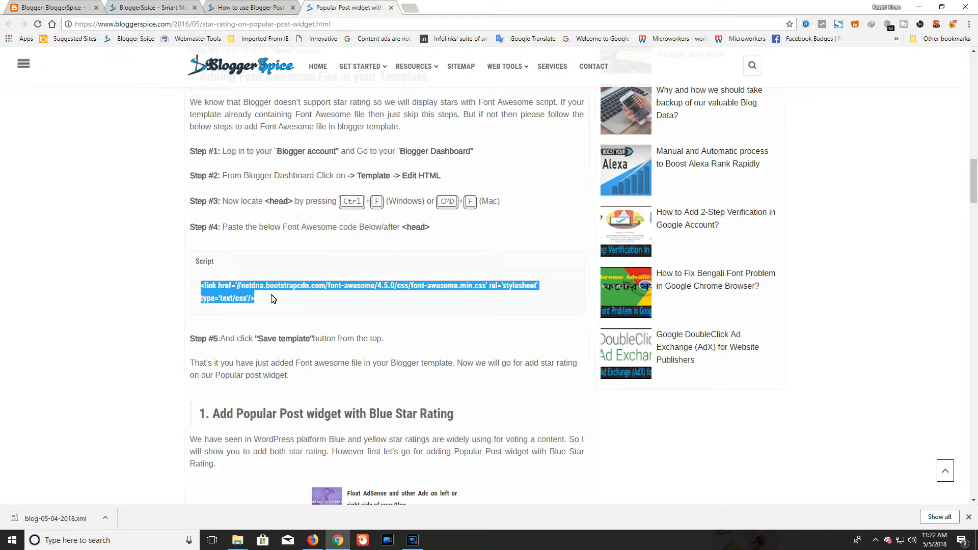
scroll(down, 3)
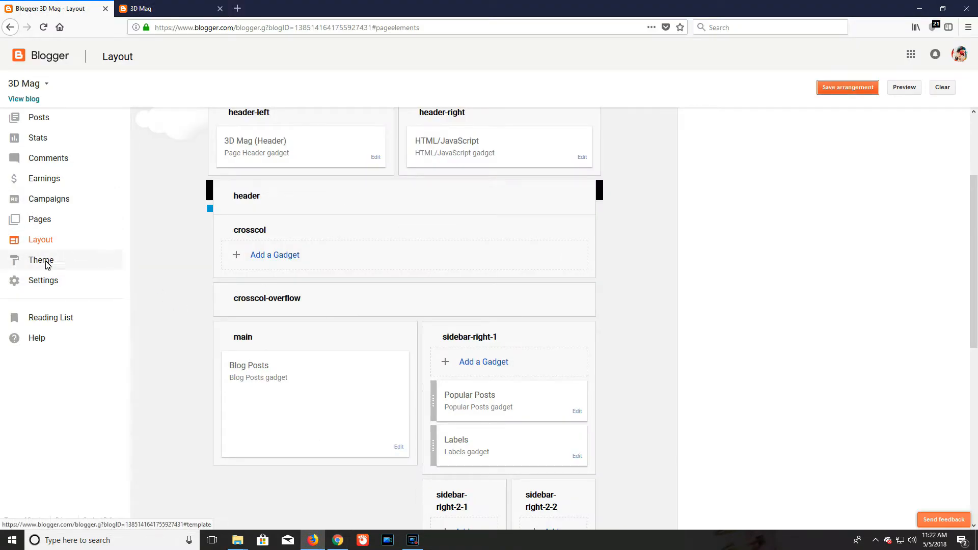
- Insert the Font Awesome 4.5.0 stylesheet link below <head> in the 3D Mag theme HTML
click(42, 260)
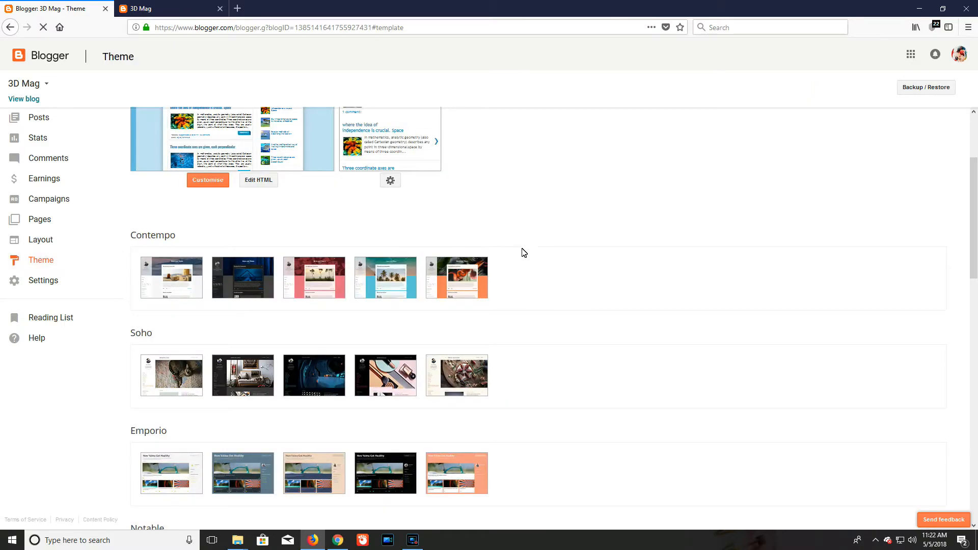
click(258, 180)
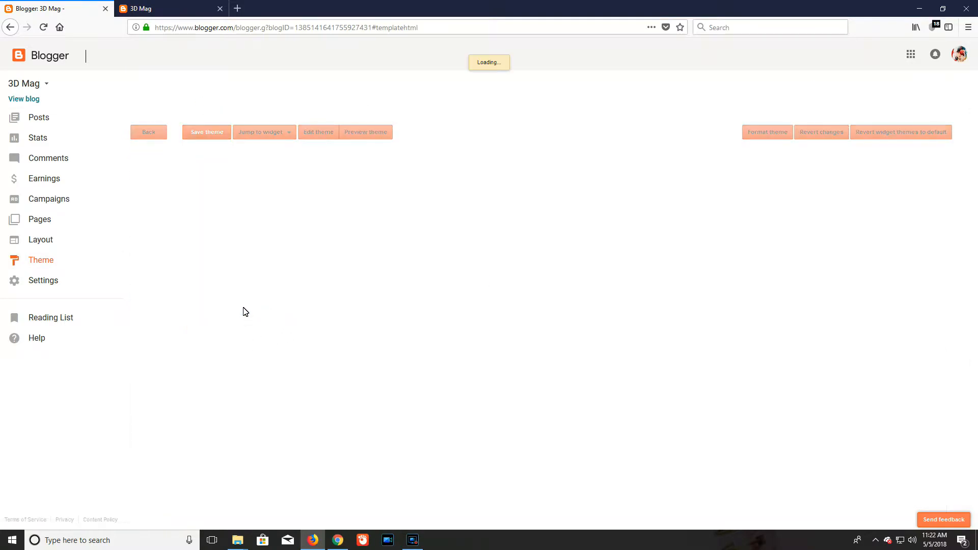
click(318, 131)
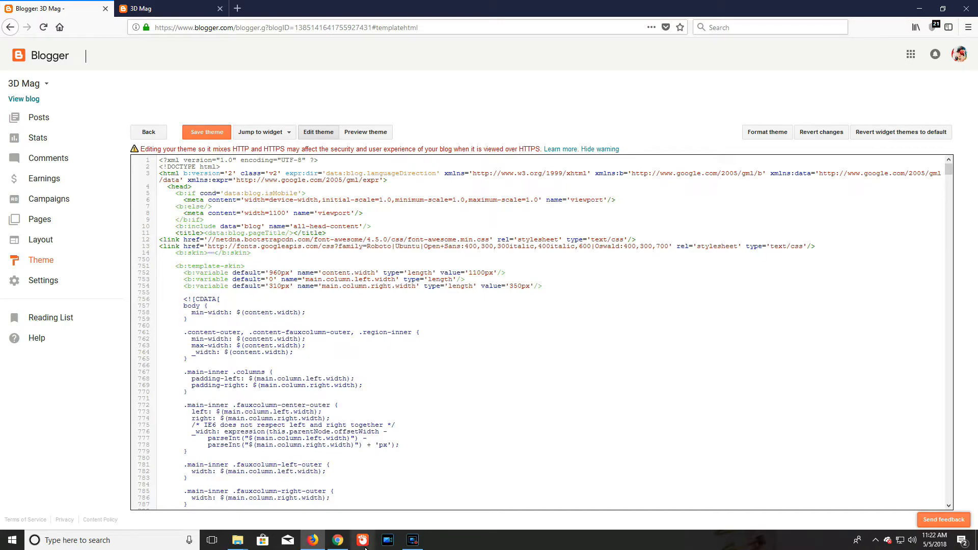
- Copy the Blue Star Rating Popular Posts CSS from the BloggerSpice tutorial
click(337, 540)
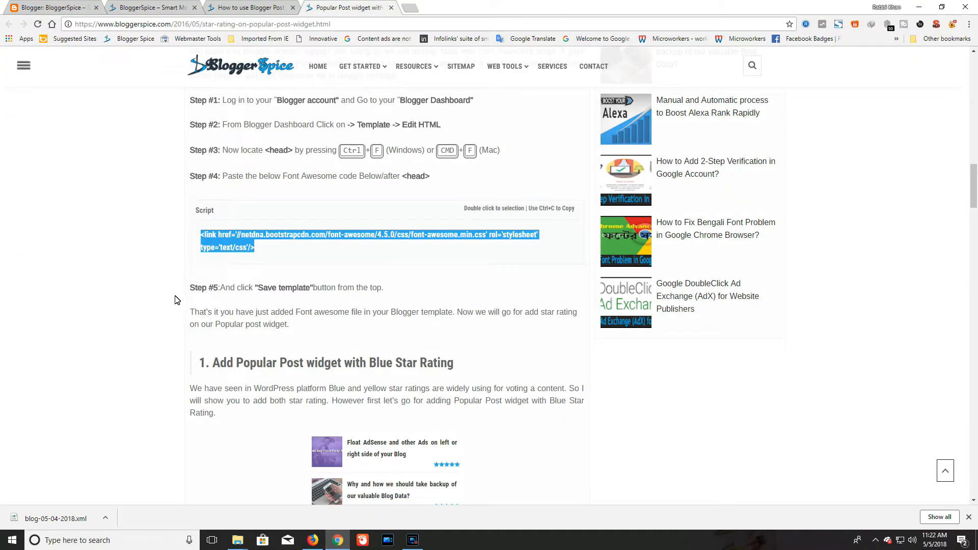
scroll(down, 3)
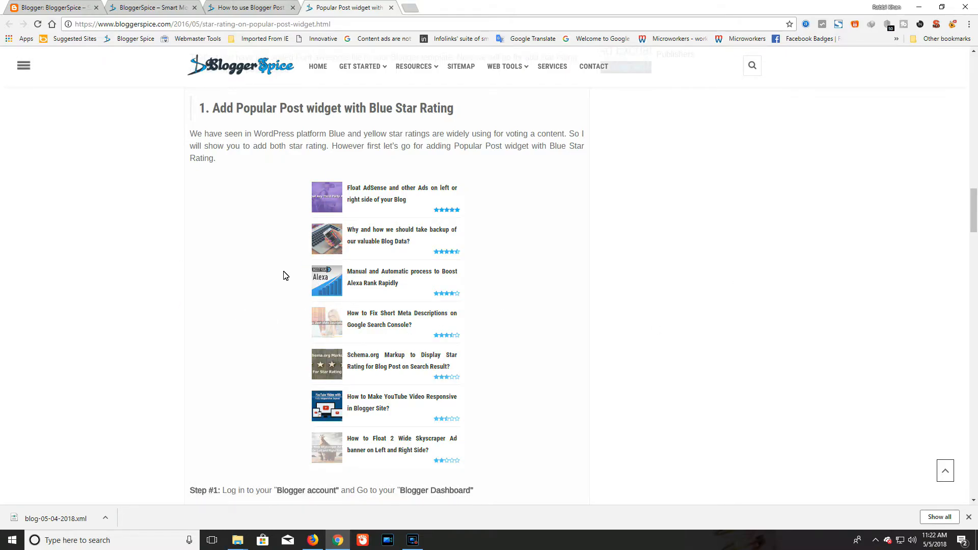
scroll(down, 3)
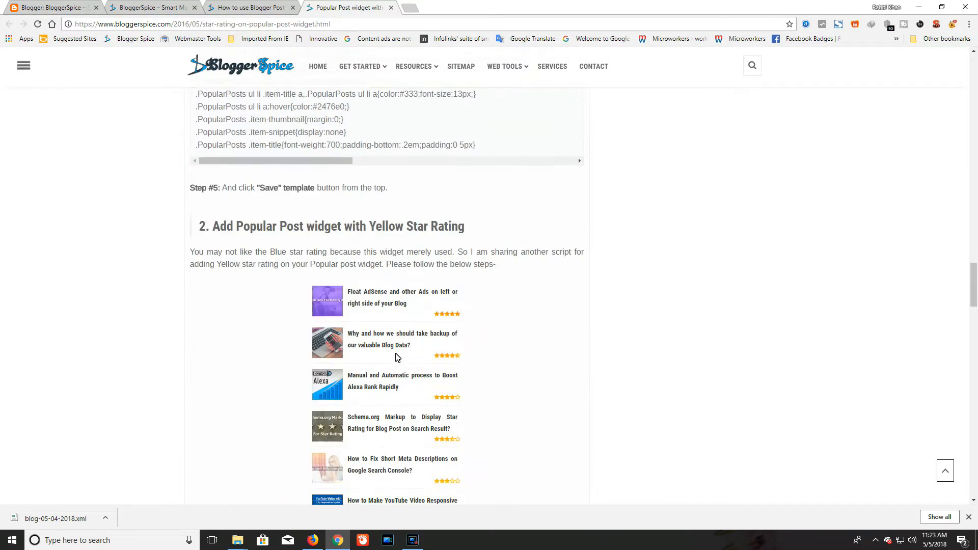
scroll(down, 3)
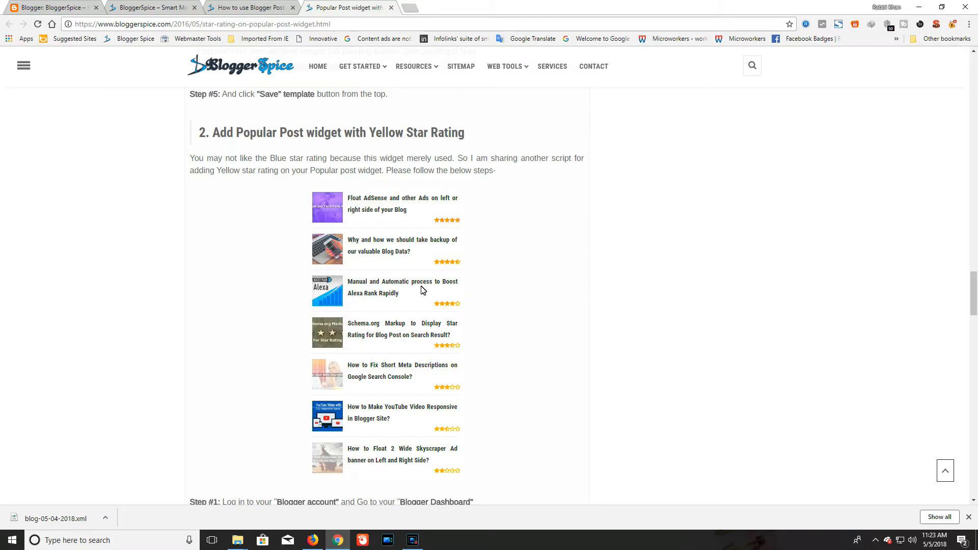
scroll(down, 3)
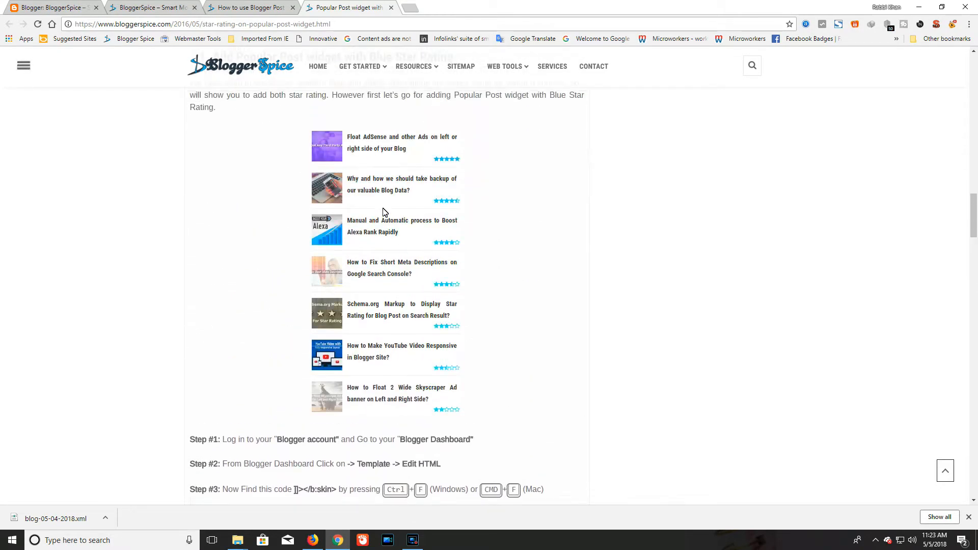
scroll(down, 3)
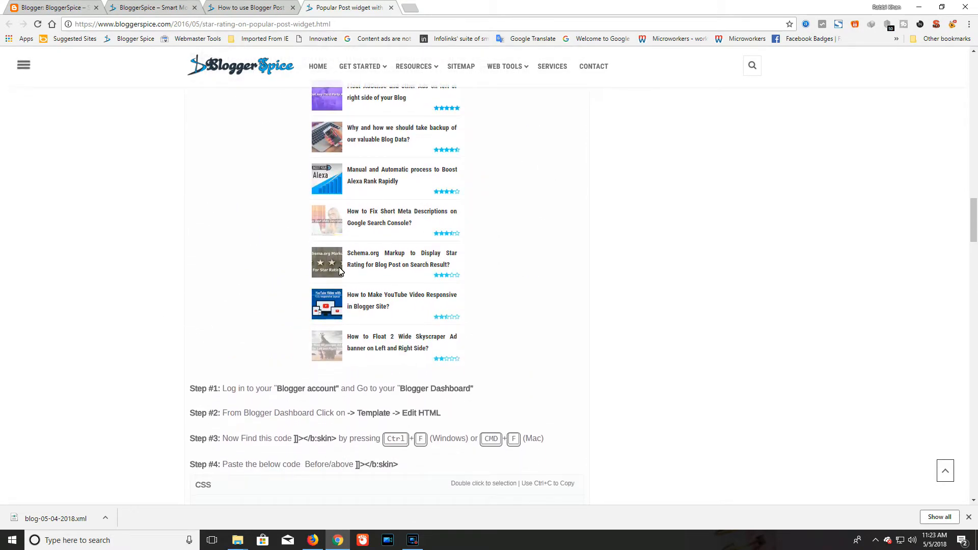
scroll(down, 3)
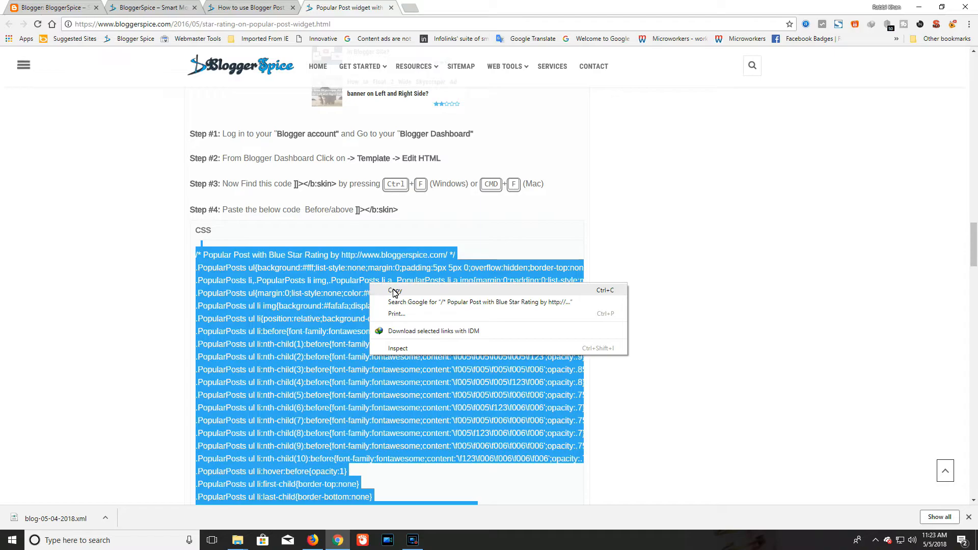
click(395, 291)
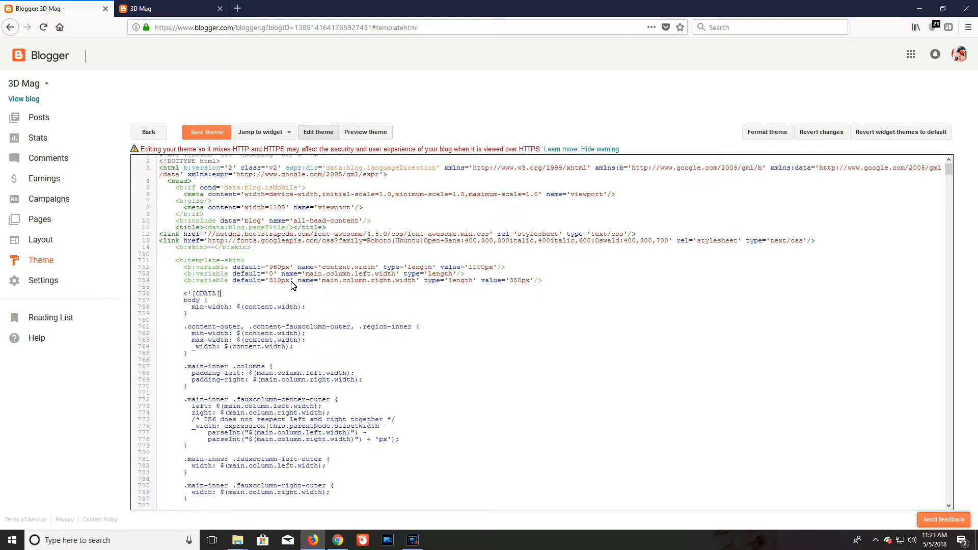
- Paste the blue star CSS above ]]></b:skin> in the theme code and save the theme
scroll(down, 3)
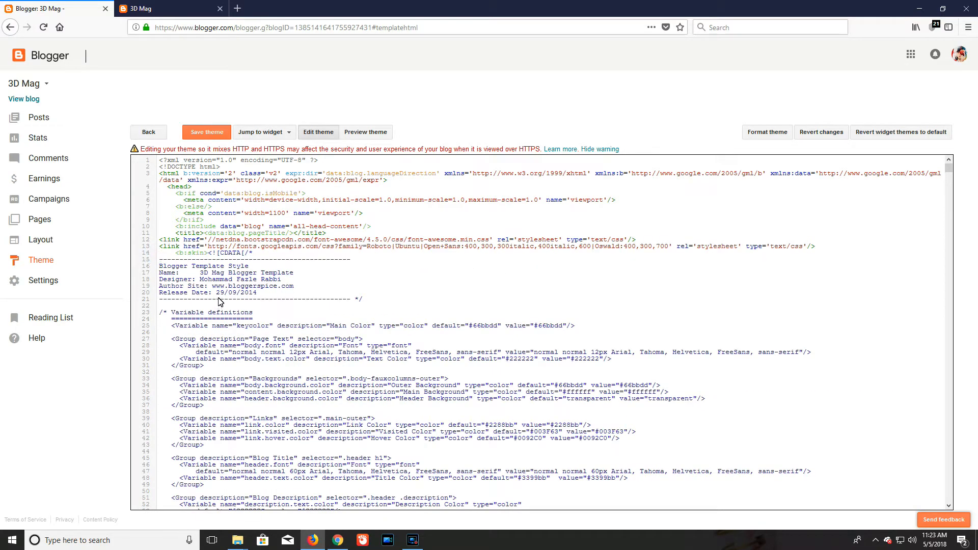
scroll(down, 3)
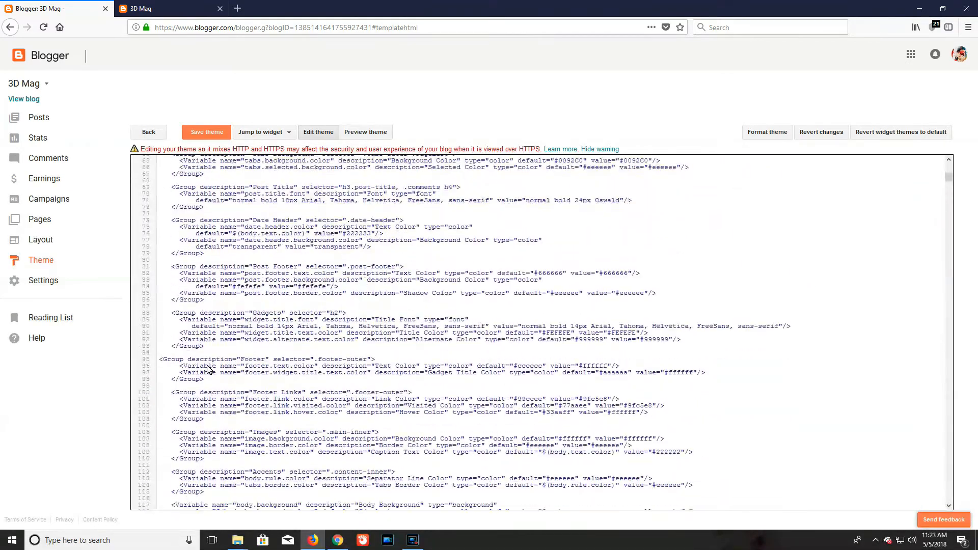
scroll(down, 3)
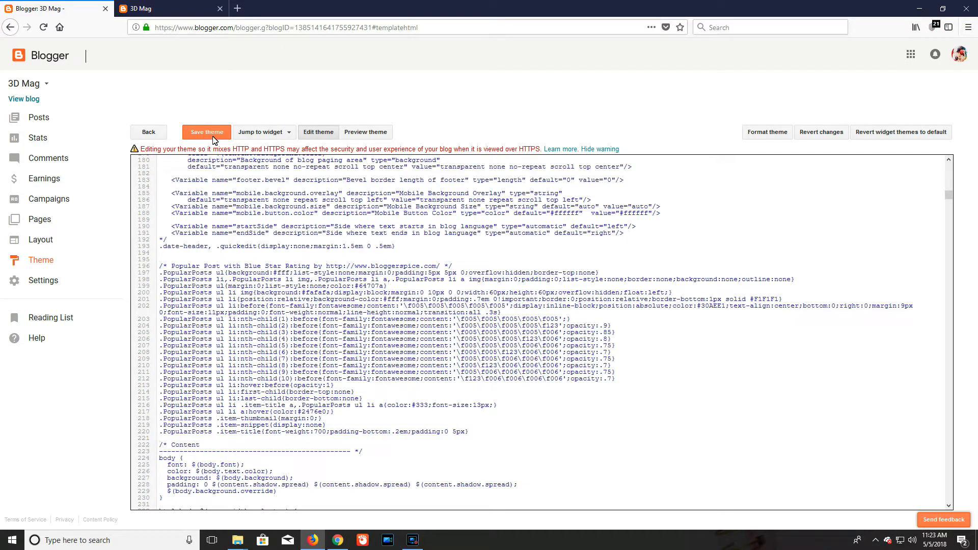
click(206, 131)
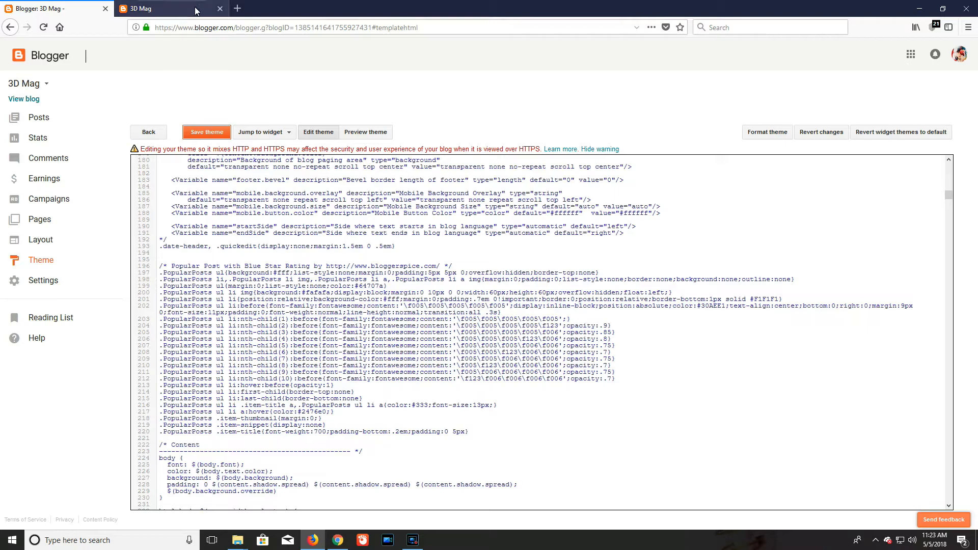
- Refresh the live 3D Mag blog to see blue star ratings under Popular Posts
click(159, 8)
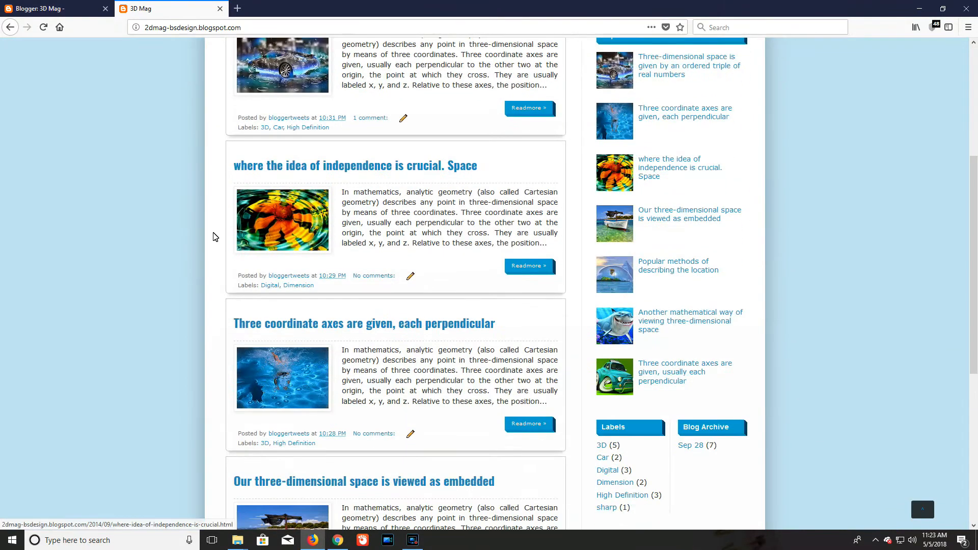
click(43, 27)
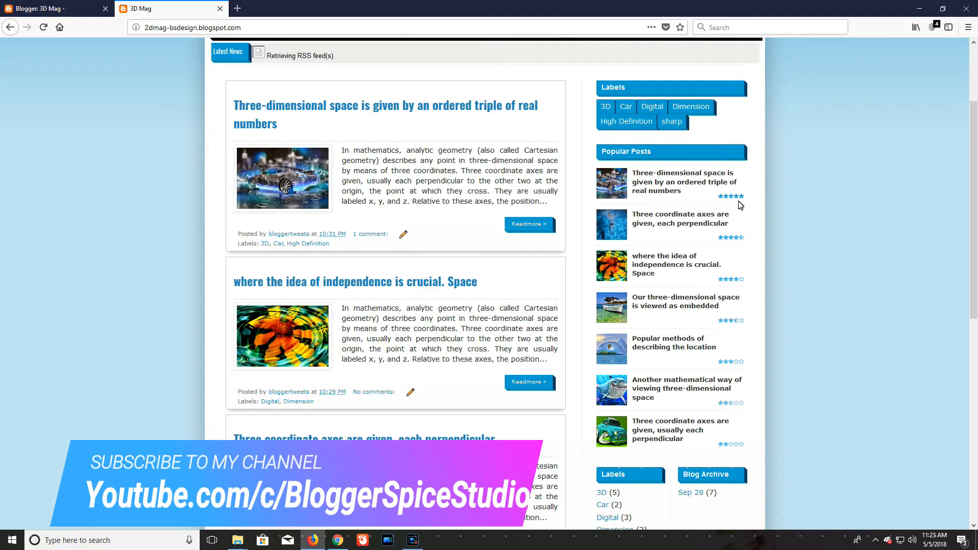
mouse_move(617, 193)
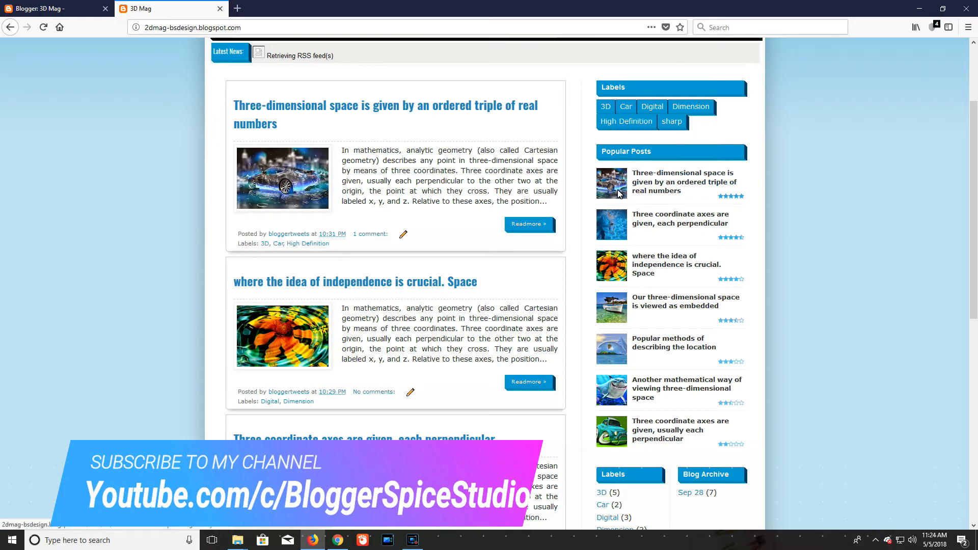